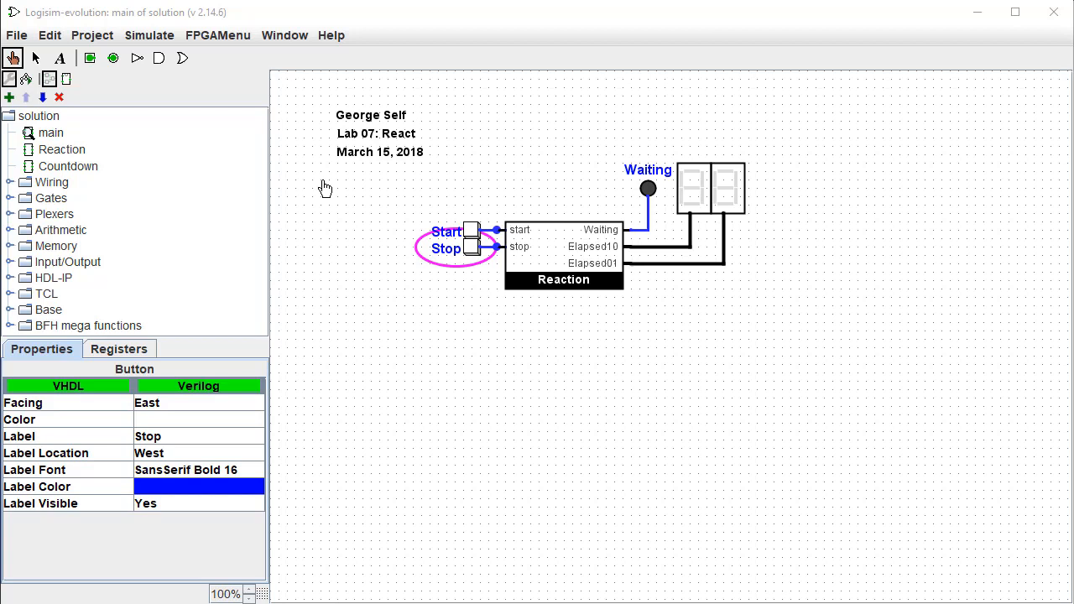
Enable clock ticks from the Simulate menu and check the 32 Hz tick frequency.
left_click(148, 36)
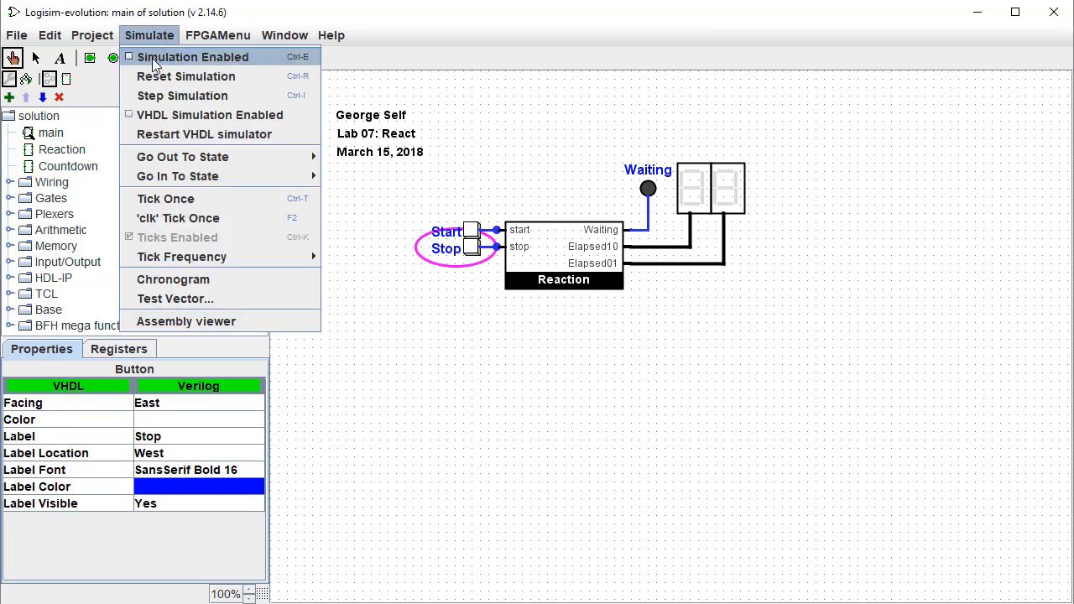
left_click(197, 58)
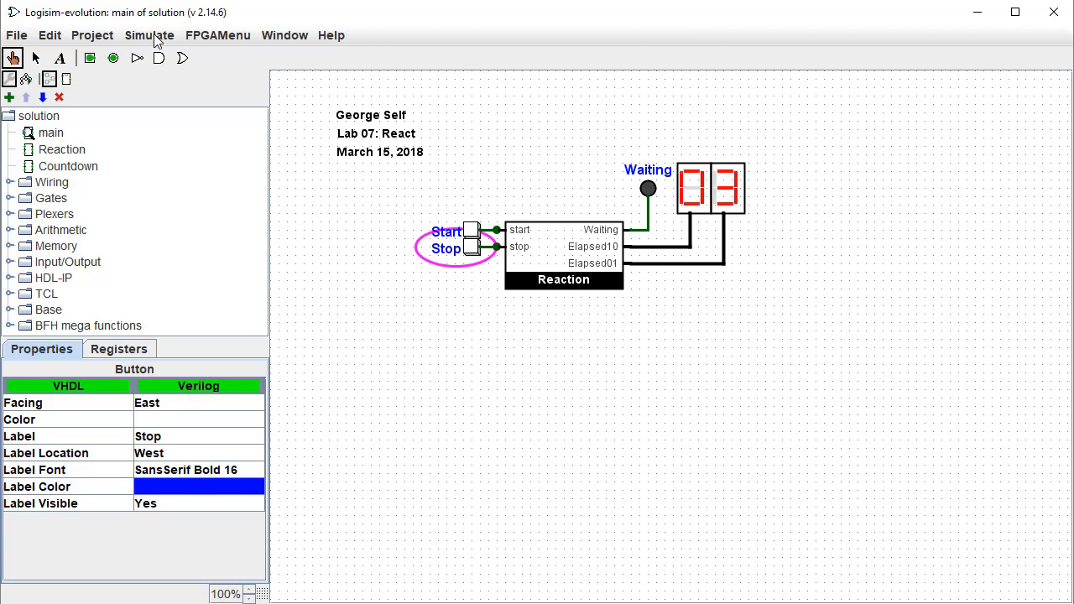
mouse_move(237, 107)
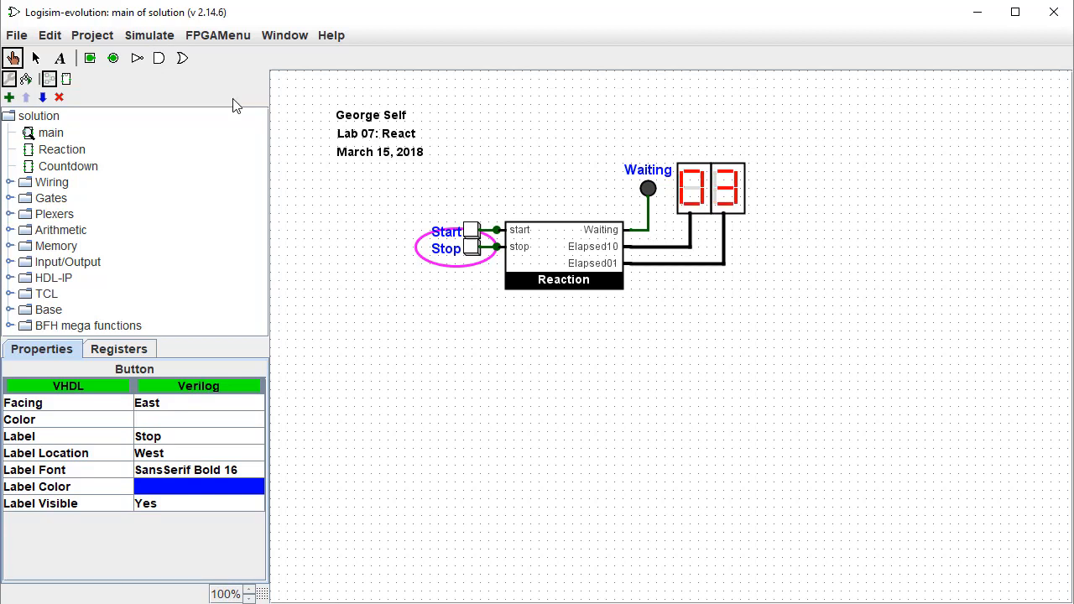
left_click(150, 36)
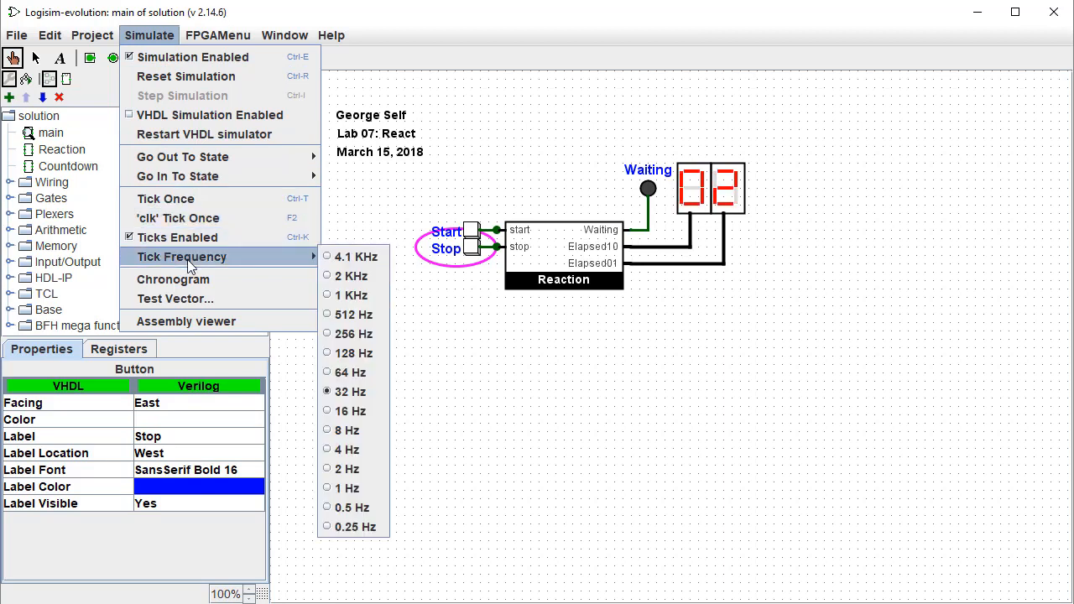
mouse_move(320, 271)
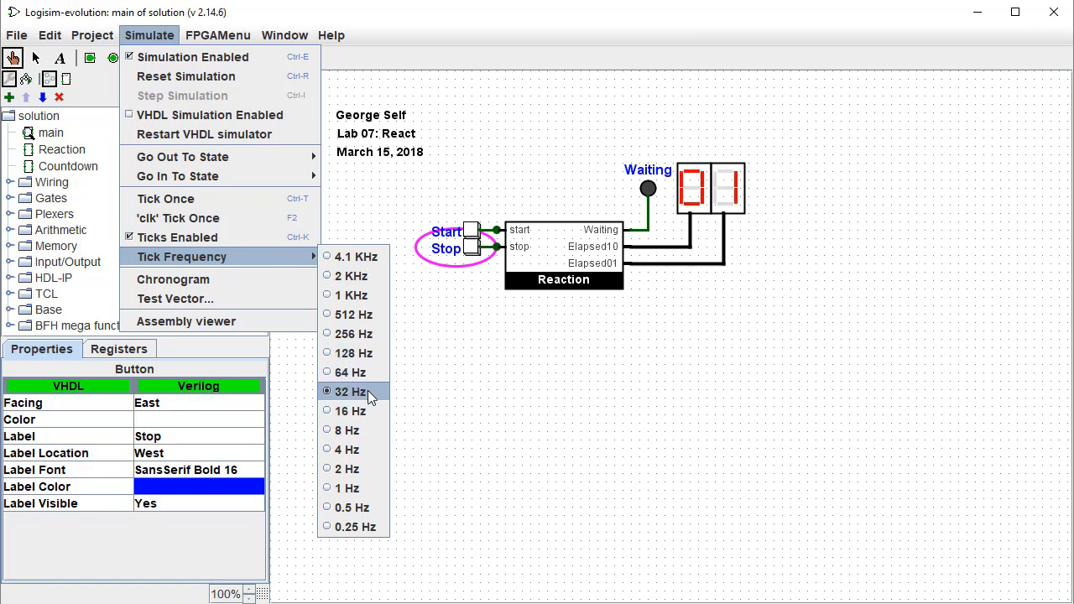
mouse_move(360, 419)
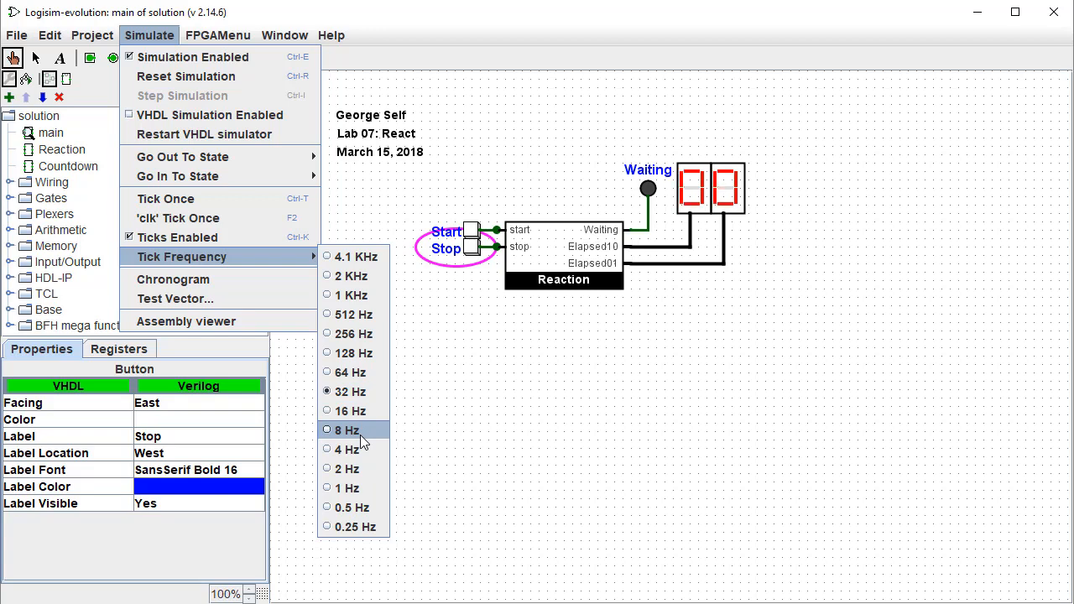
mouse_move(423, 395)
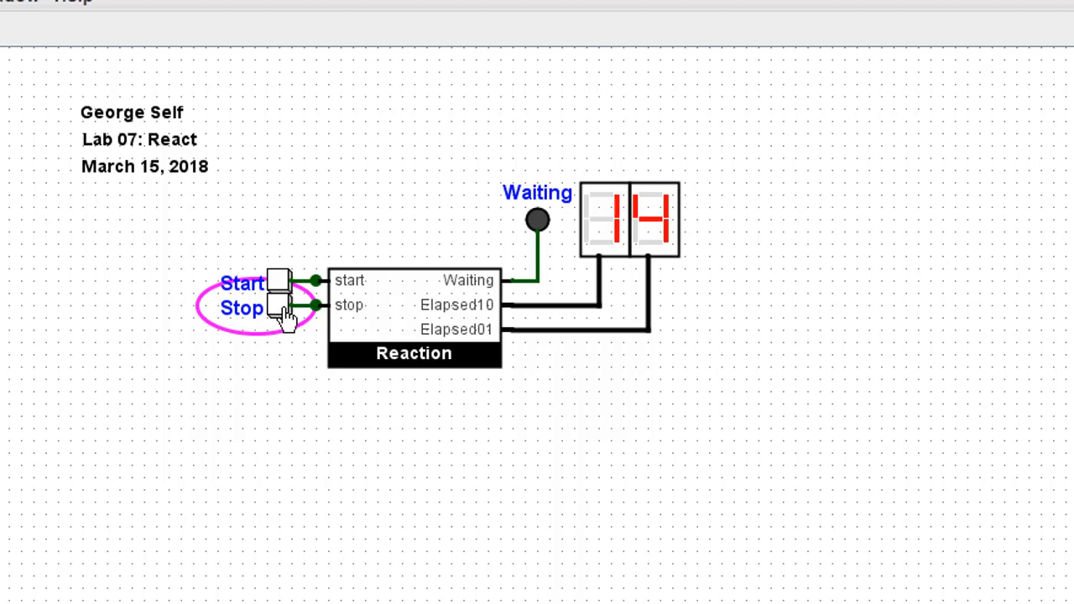
mouse_move(286, 285)
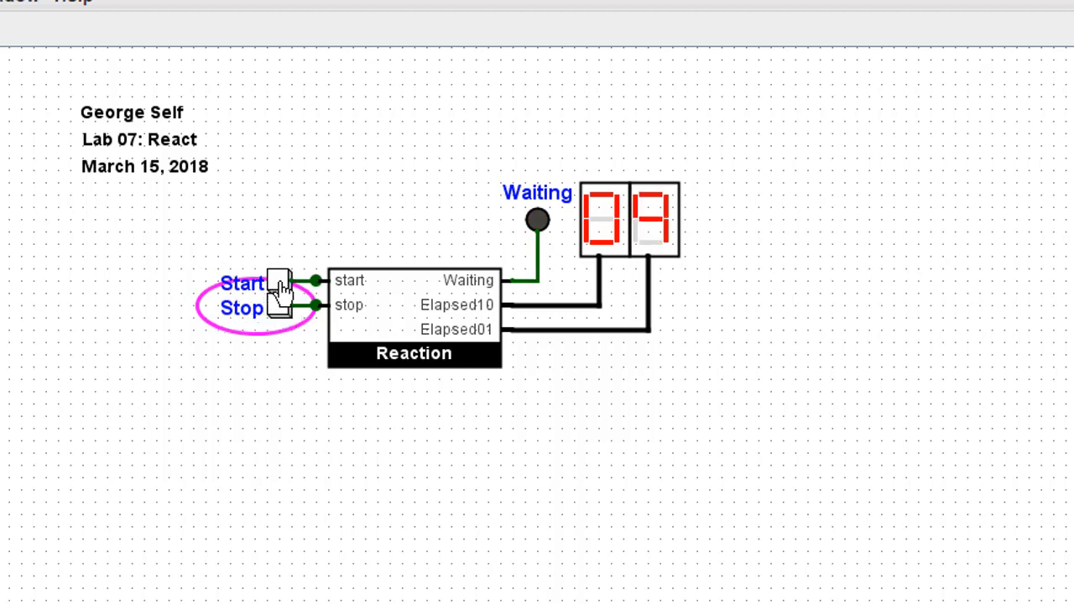
Run reaction trials by pressing the circuit's Start button, waiting, then pressing Stop to read the elapsed count.
left_click(282, 309)
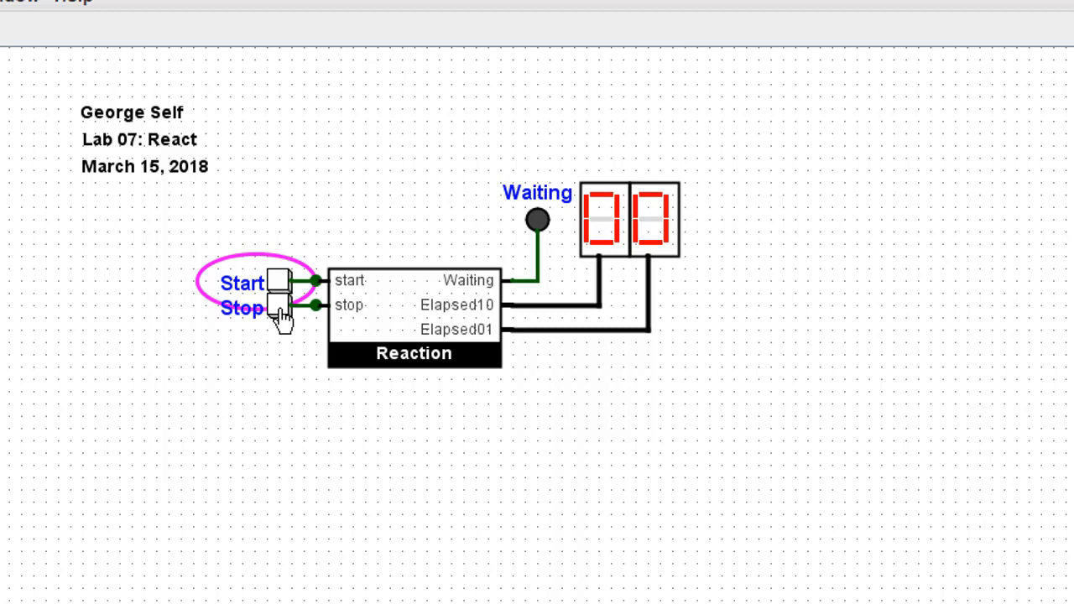
left_click(277, 279)
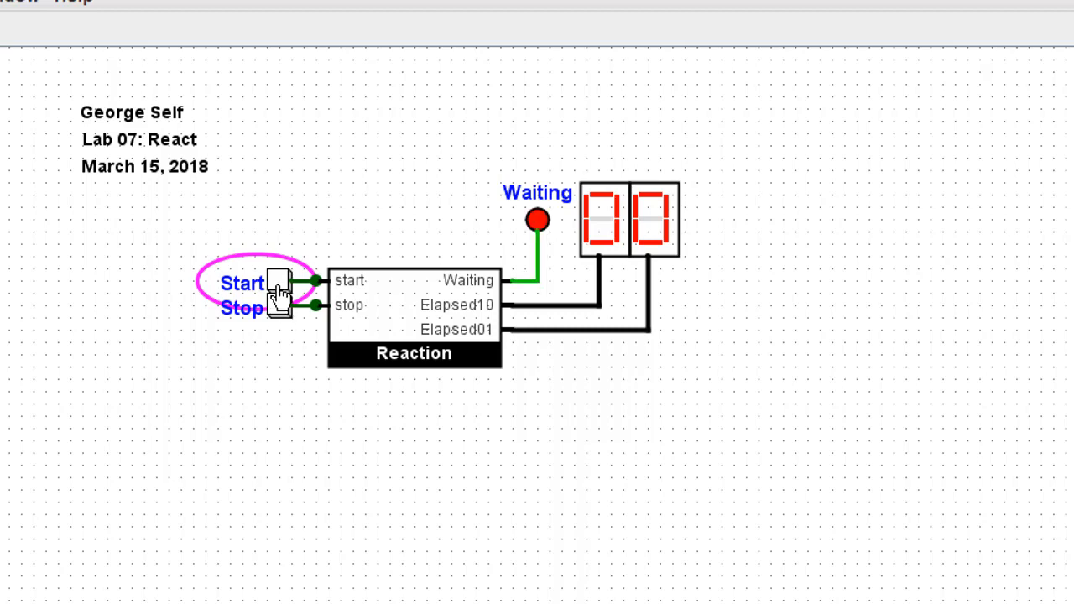
left_click(282, 282)
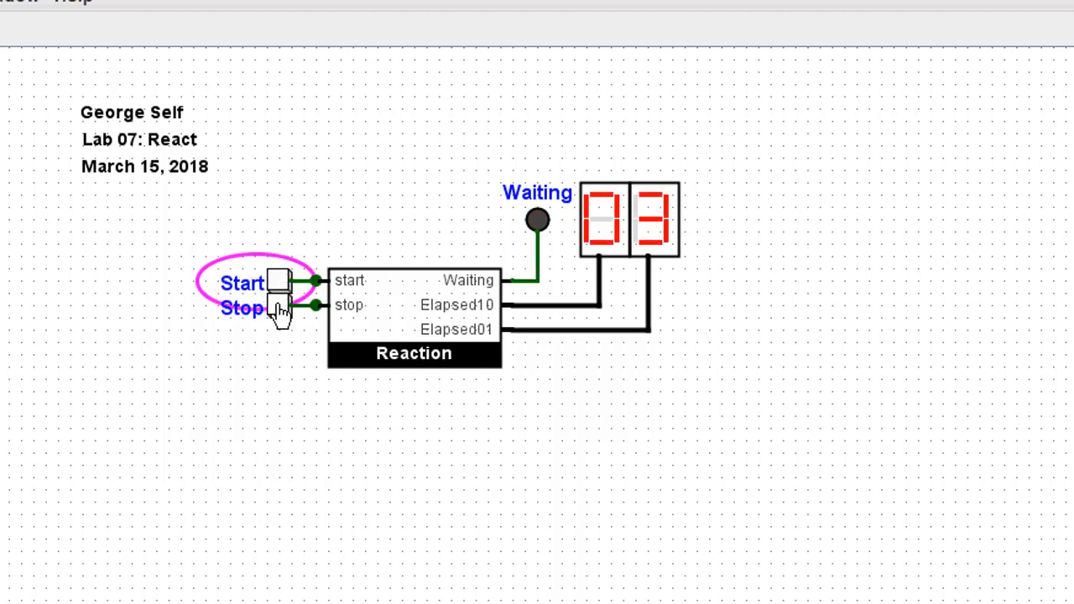
left_click(276, 282)
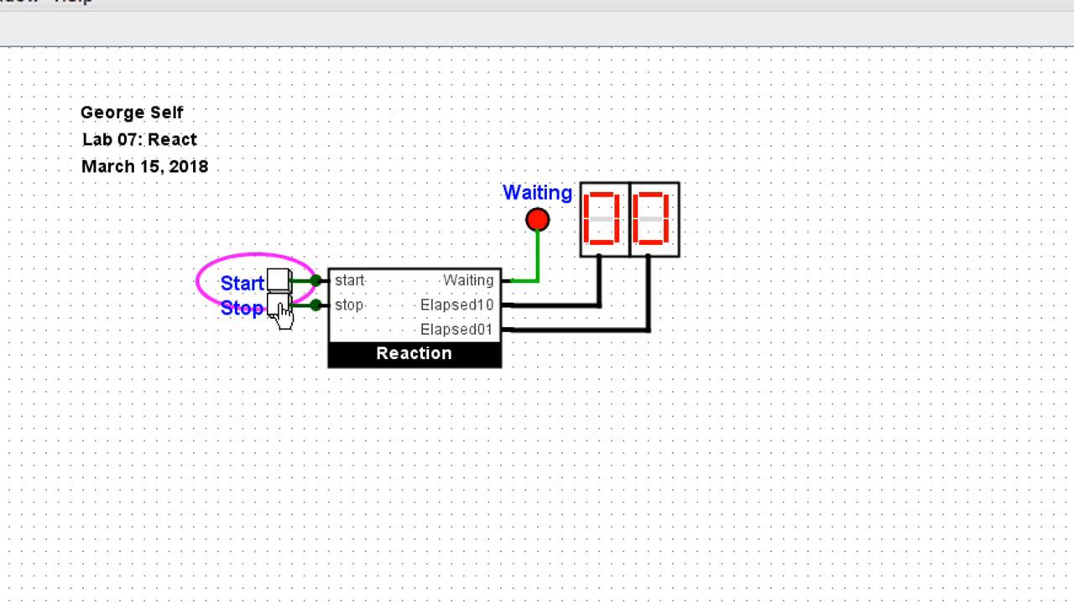
left_click(277, 305)
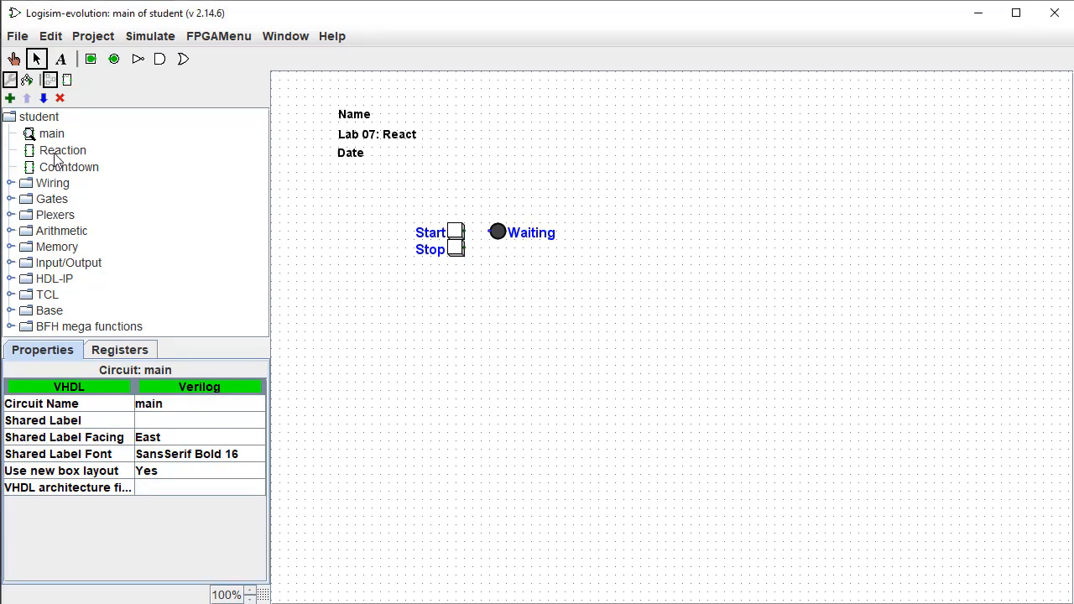
mouse_move(32, 168)
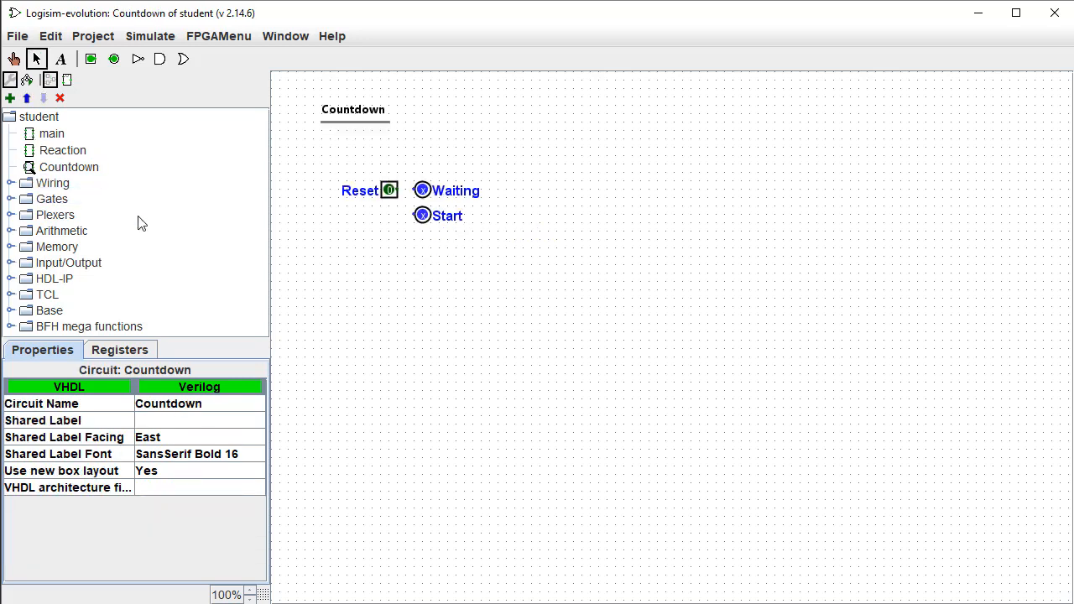
mouse_move(399, 296)
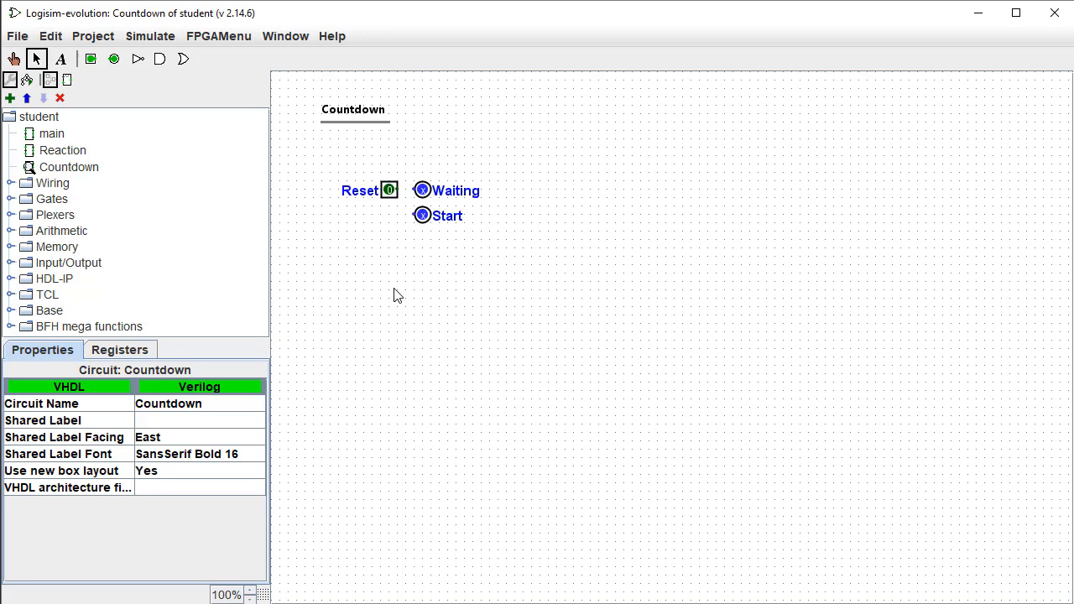
mouse_move(413, 295)
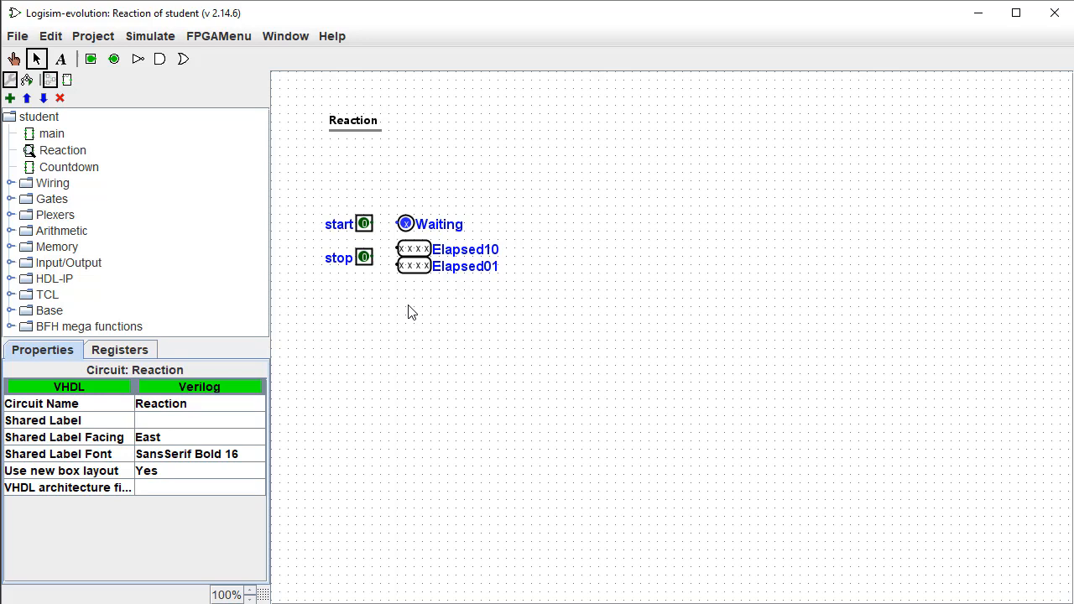
mouse_move(289, 276)
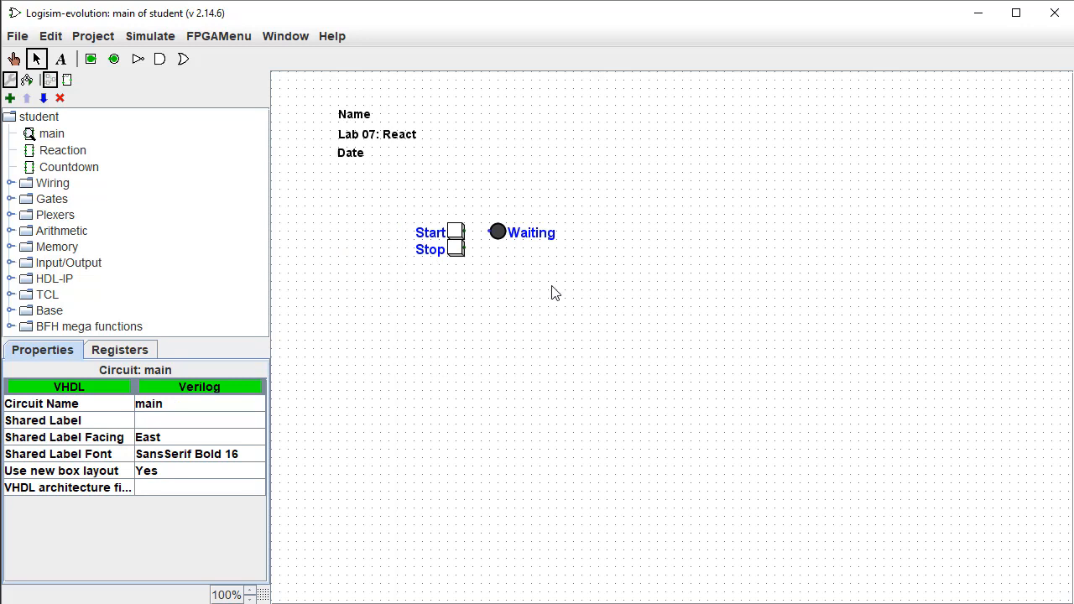
mouse_move(438, 299)
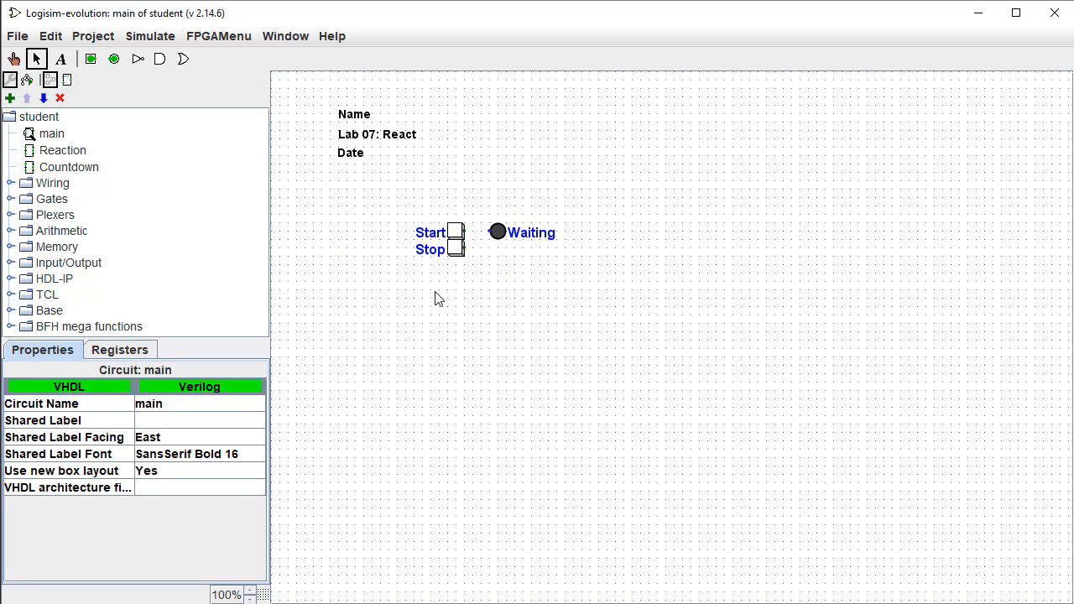
mouse_move(500, 248)
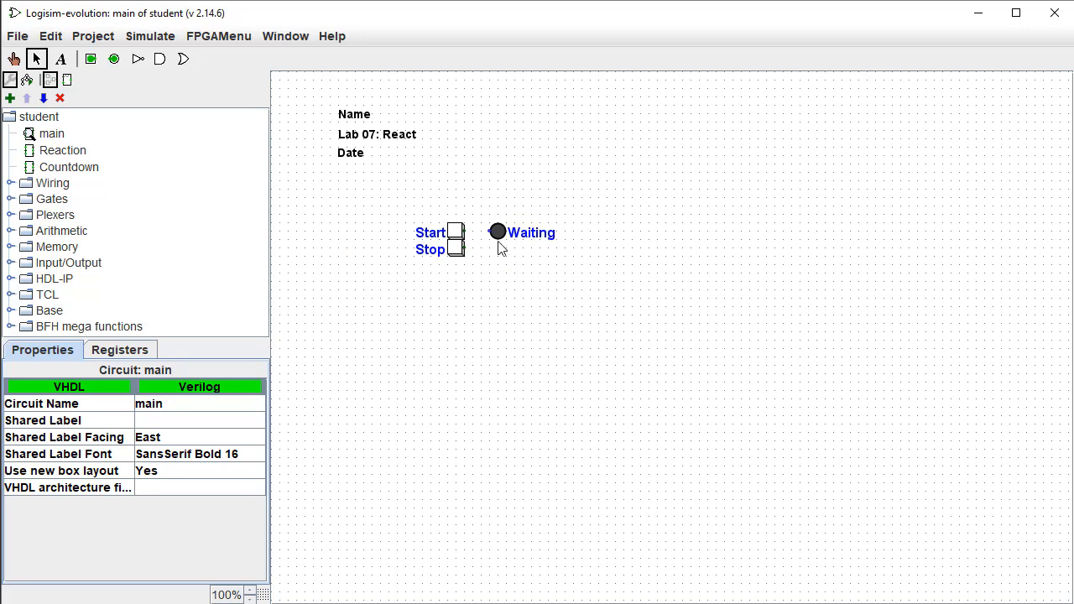
mouse_move(562, 265)
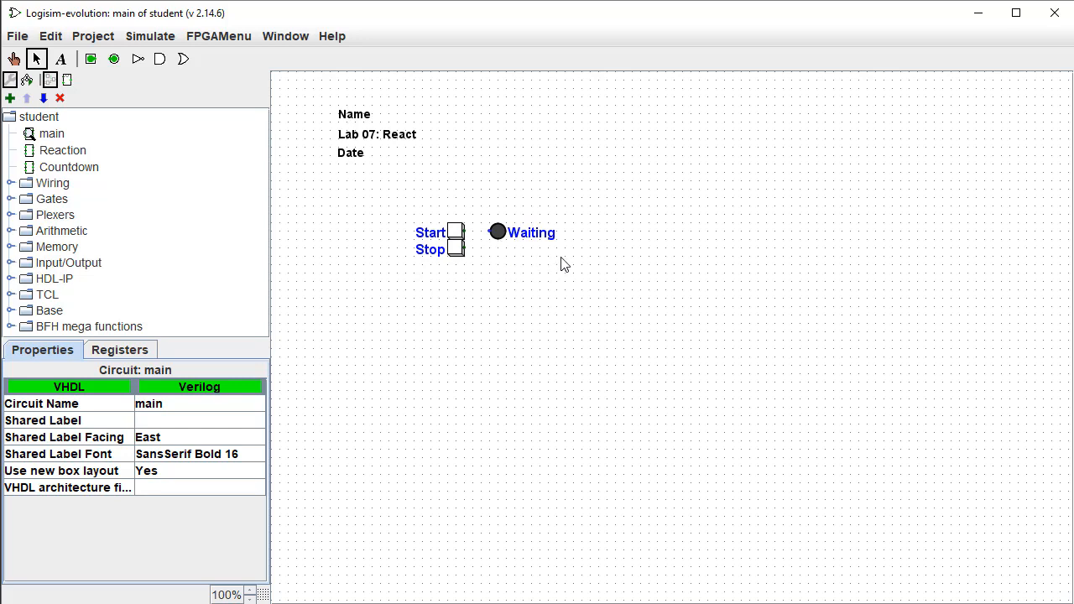
mouse_move(34, 156)
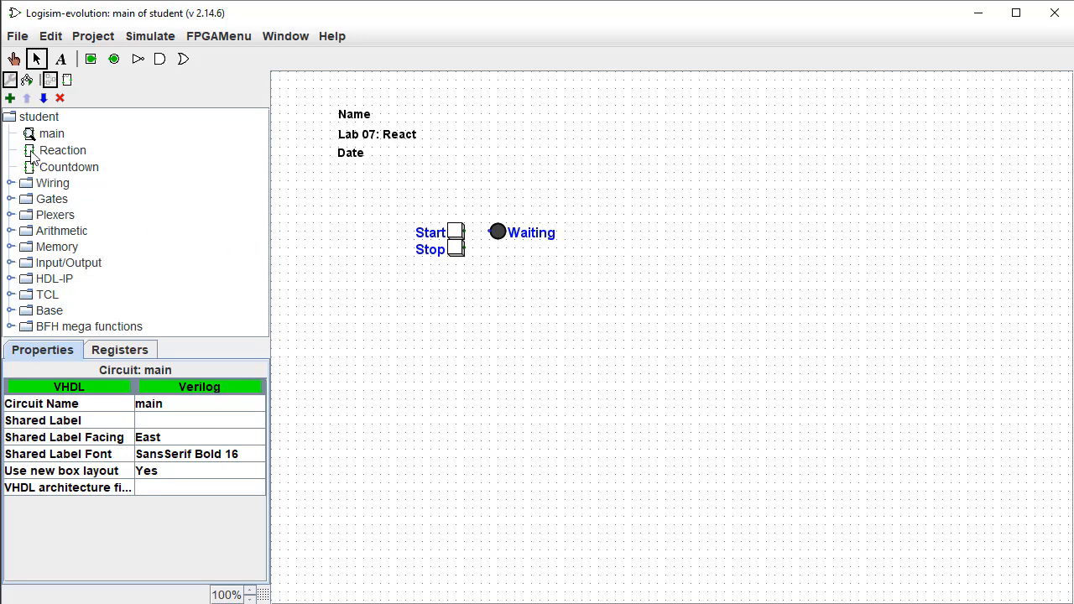
Switch to the Reaction sub-circuit from the project explorer tree.
double_click(62, 149)
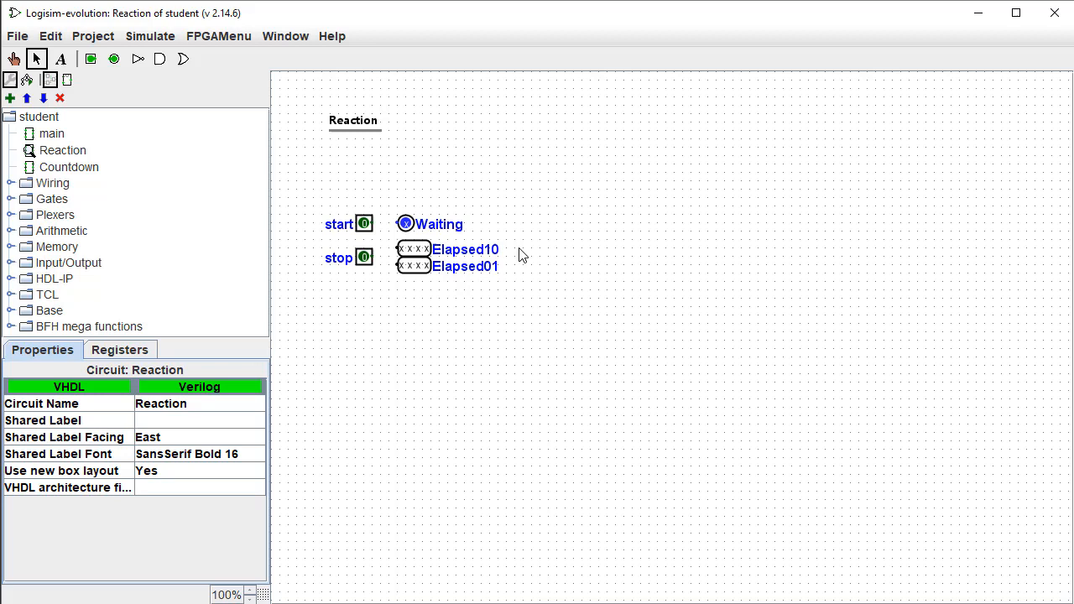
mouse_move(460, 332)
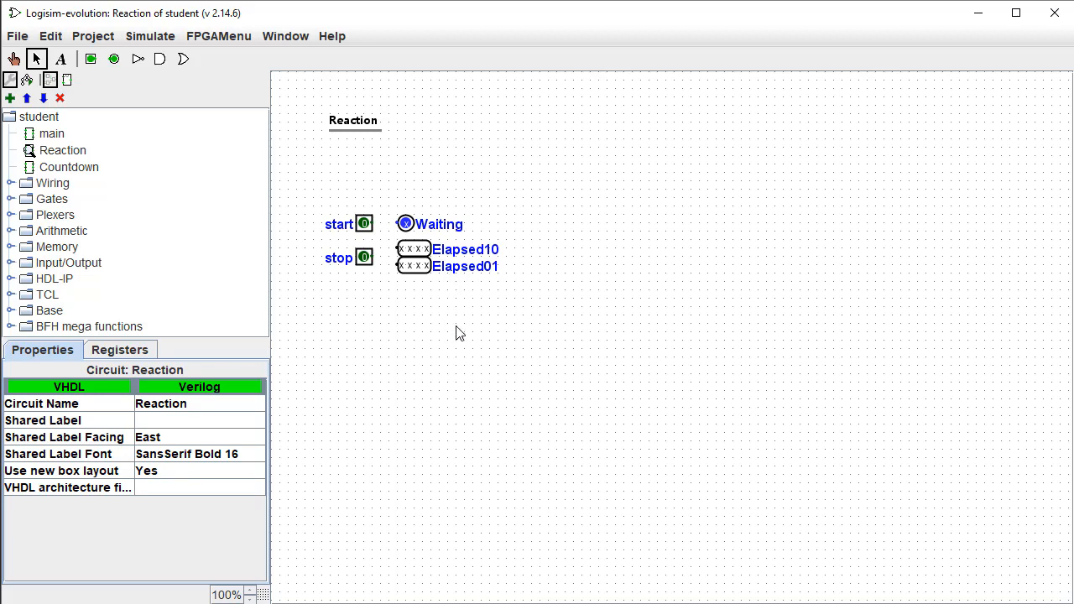